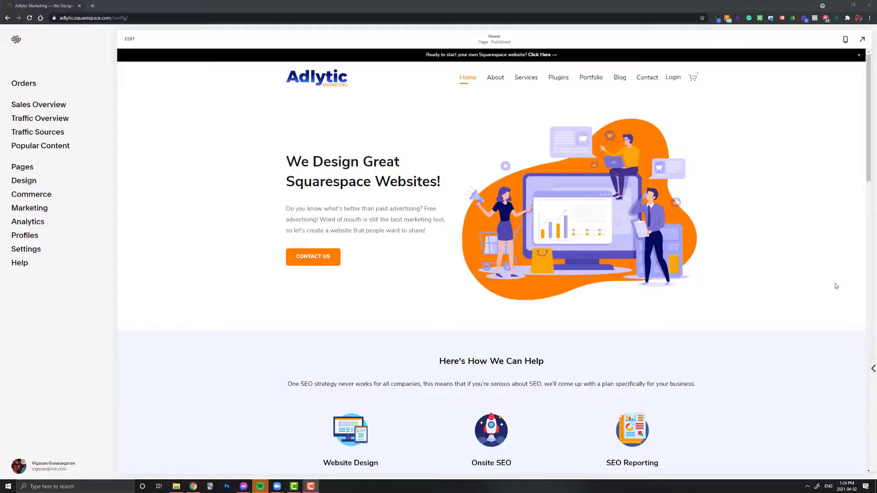
{"action": "mouse_move", "coordinate": [753, 270]}
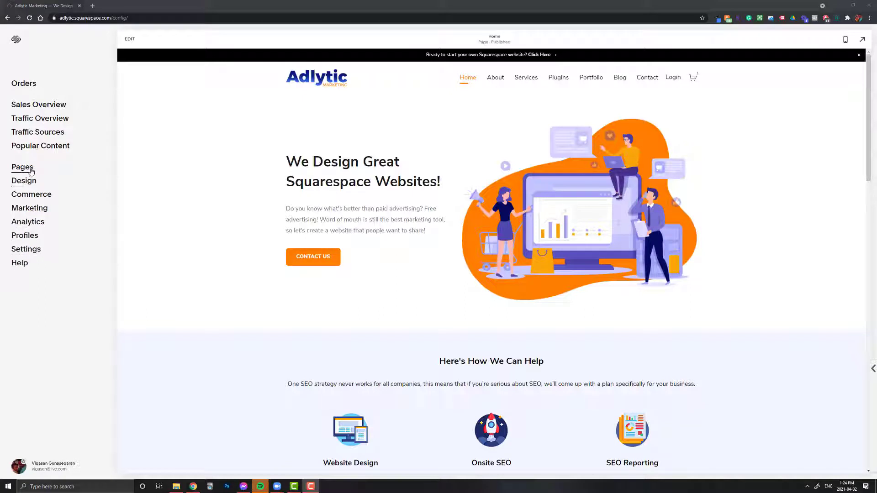
Step: Go to the Pages panel listing the Adlytic site's navigation and not-linked pages
{"action": "left_click", "coordinate": [22, 166]}
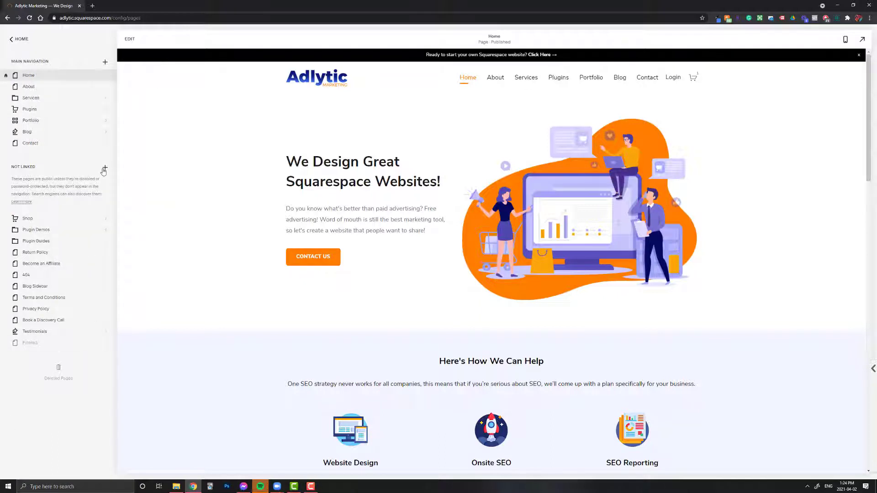
Step: Start a new Link item under Not Linked and enter its detailed settings
{"action": "left_click", "coordinate": [104, 168]}
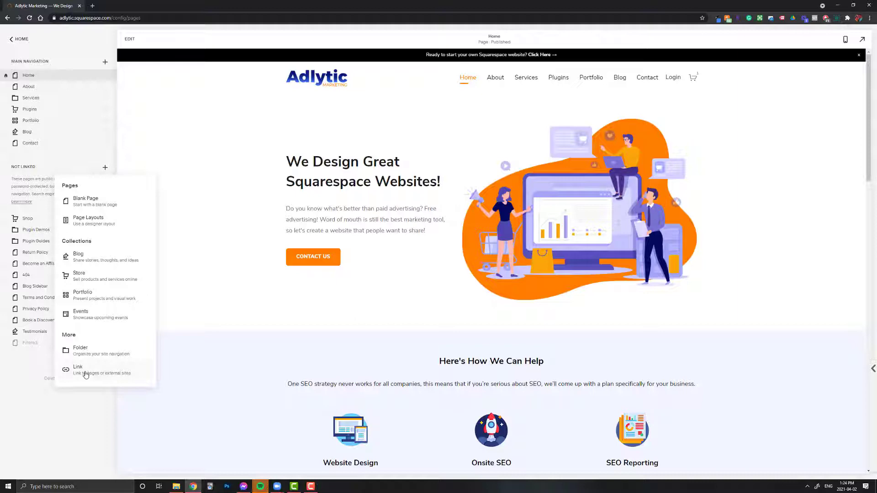
{"action": "left_click", "coordinate": [79, 369]}
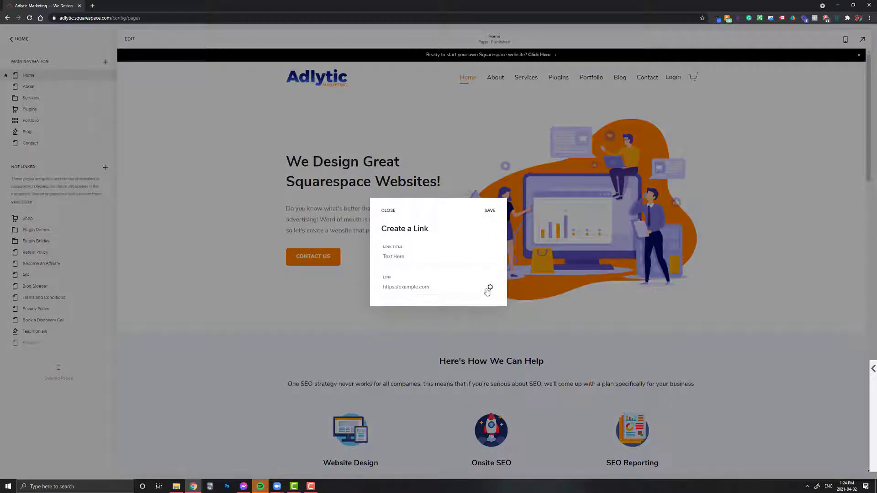
{"action": "left_click", "coordinate": [489, 288]}
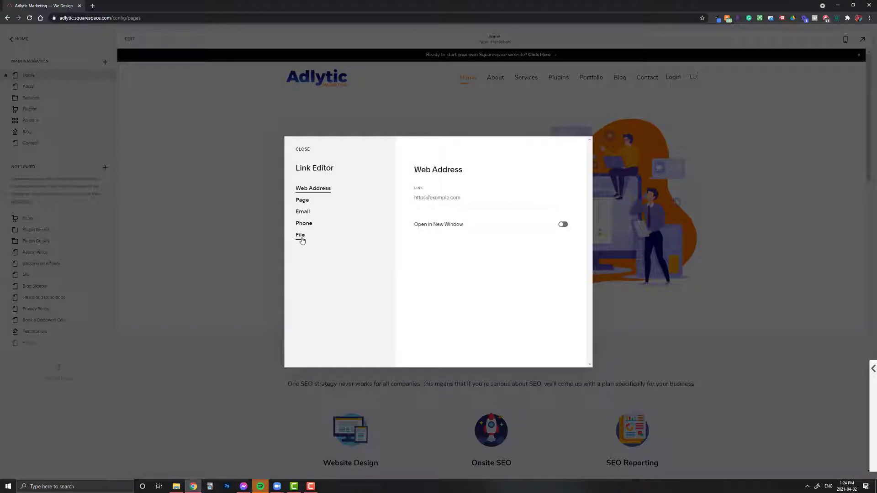
Step: Switch the link target to File and upload apple.svg from the computer
{"action": "left_click", "coordinate": [300, 235]}
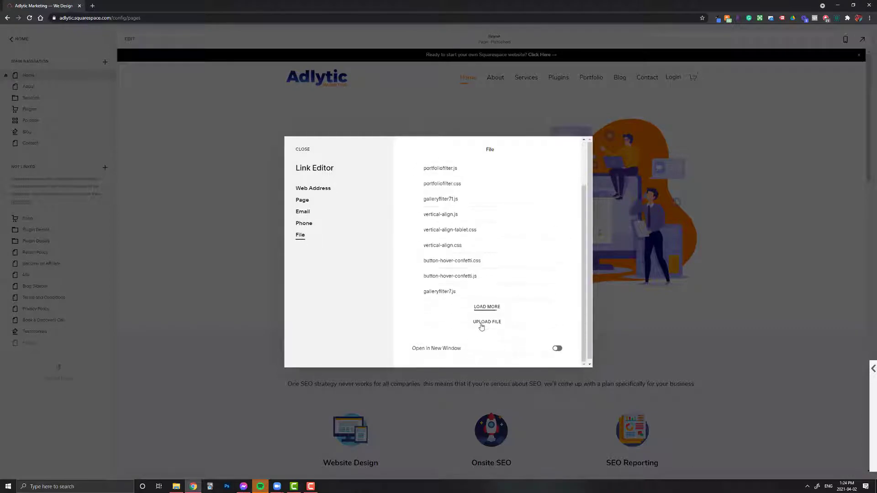
{"action": "left_click", "coordinate": [486, 322]}
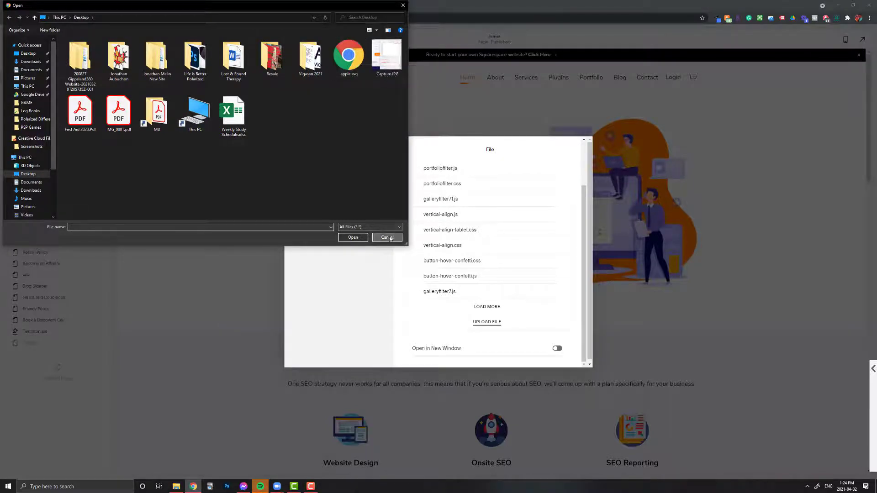
{"action": "left_click", "coordinate": [388, 238]}
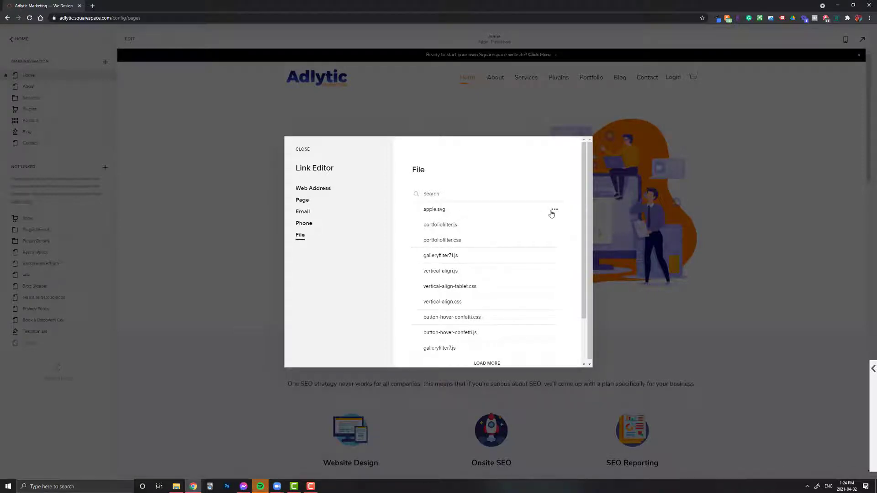
Step: Select apple.svg as the link target so its address /s/apple.svg is shown
{"action": "left_click", "coordinate": [435, 210]}
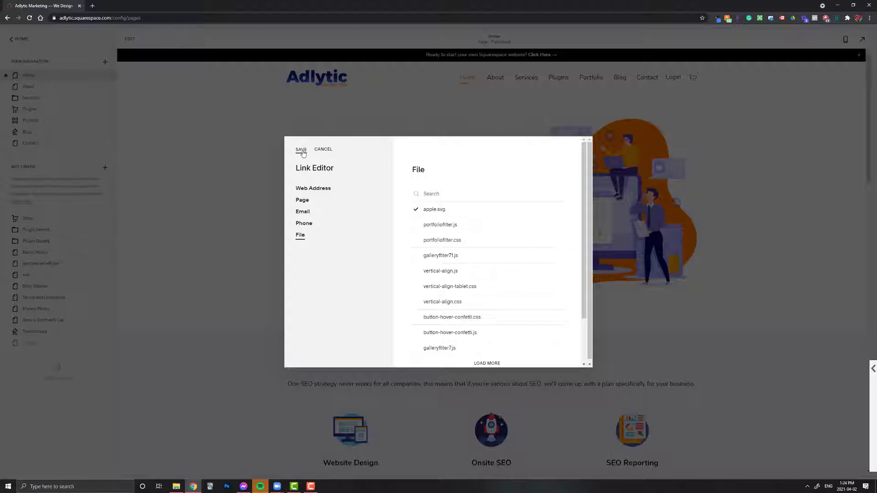
{"action": "left_click", "coordinate": [300, 150]}
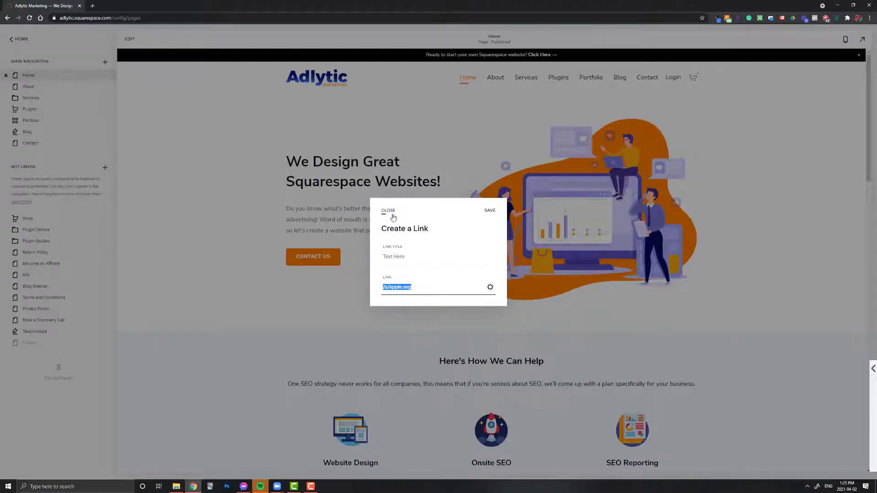
{"action": "mouse_move", "coordinate": [404, 210]}
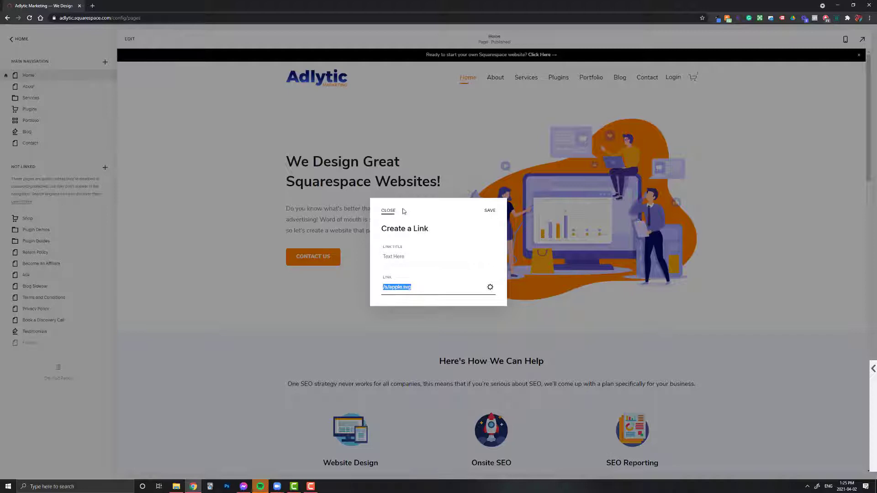
Step: Discard the link dialog and return to the main dashboard menu
{"action": "left_click", "coordinate": [388, 210]}
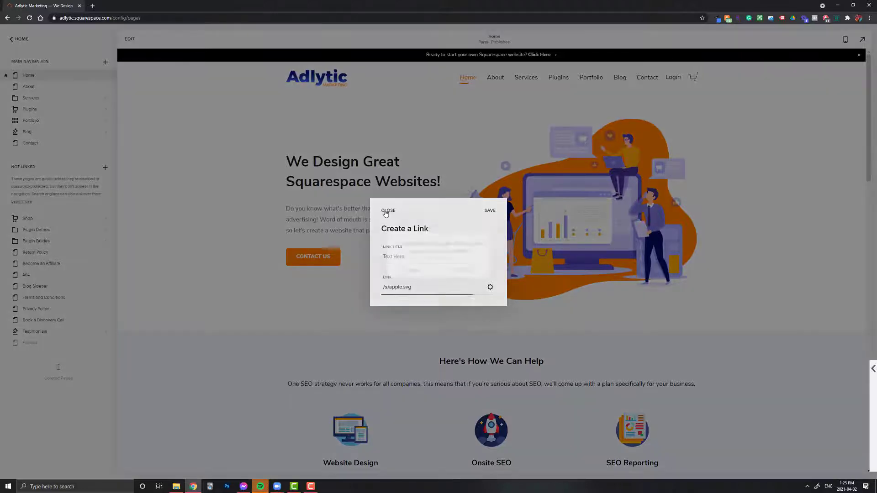
{"action": "left_click", "coordinate": [388, 210]}
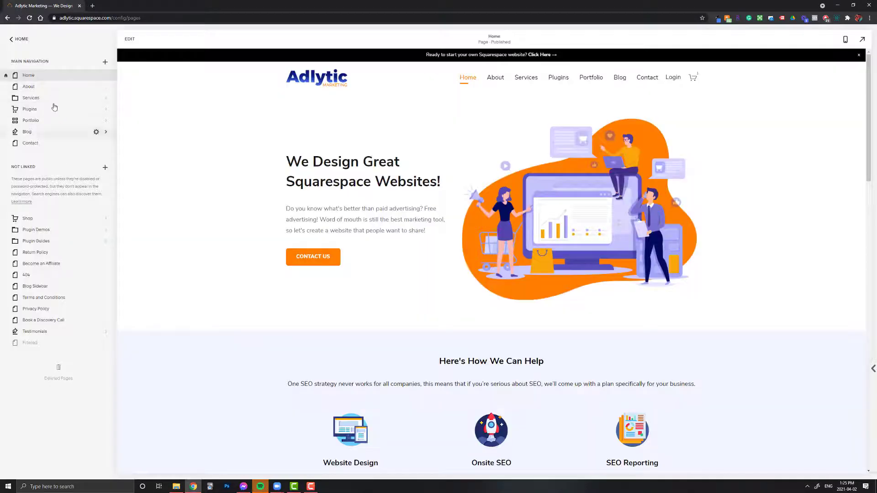
{"action": "left_click", "coordinate": [14, 39]}
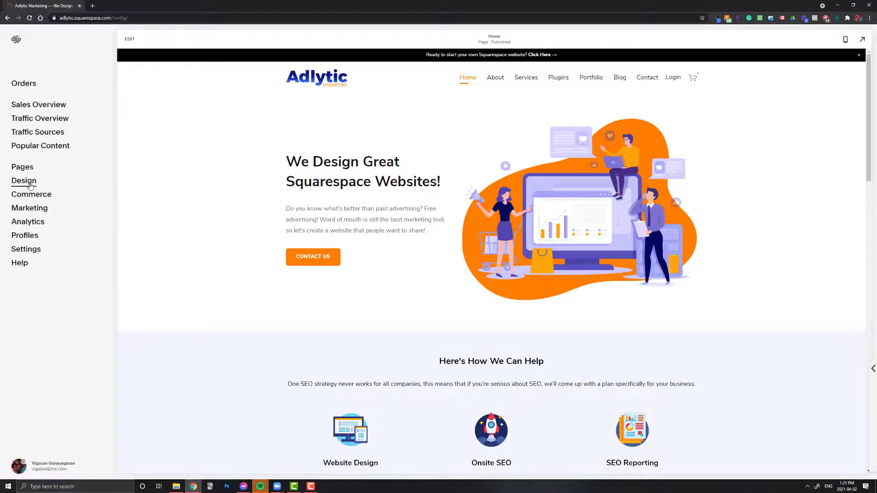
Step: In Design > Custom CSS, paste /s/apple.svg as the logo background url
{"action": "left_click", "coordinate": [24, 180]}
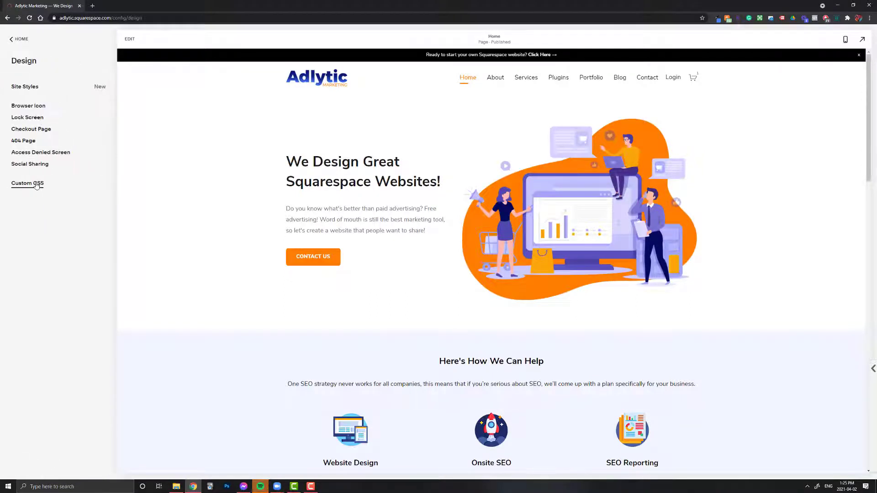
{"action": "left_click", "coordinate": [28, 182]}
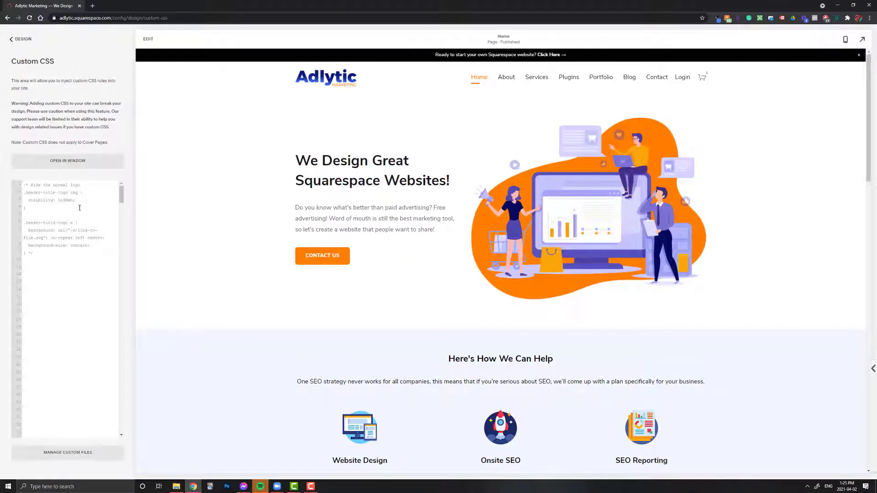
{"action": "type", "text": "/s/apple.svg"}
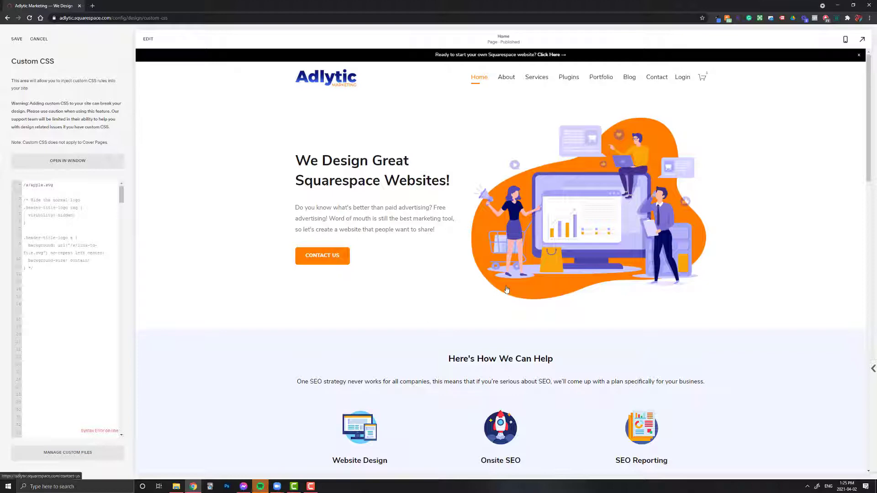
{"action": "mouse_move", "coordinate": [508, 277]}
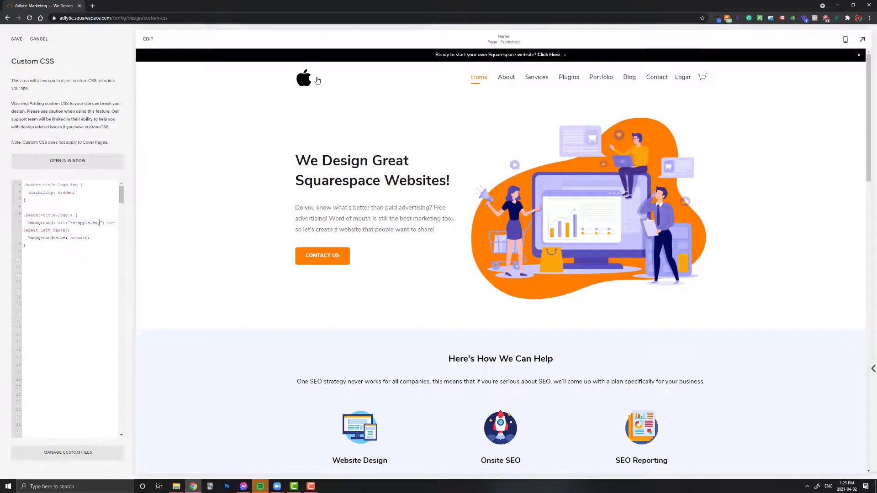
{"action": "mouse_move", "coordinate": [313, 84]}
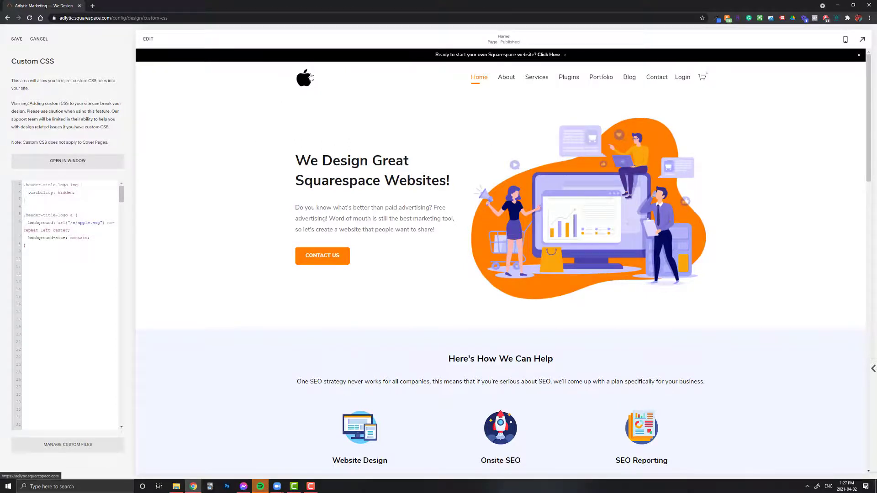
Step: Edit the logo background-position rule, replacing the horizontal value with 'right'
{"action": "left_click", "coordinate": [88, 252]}
{"action": "type", "text": " center"}
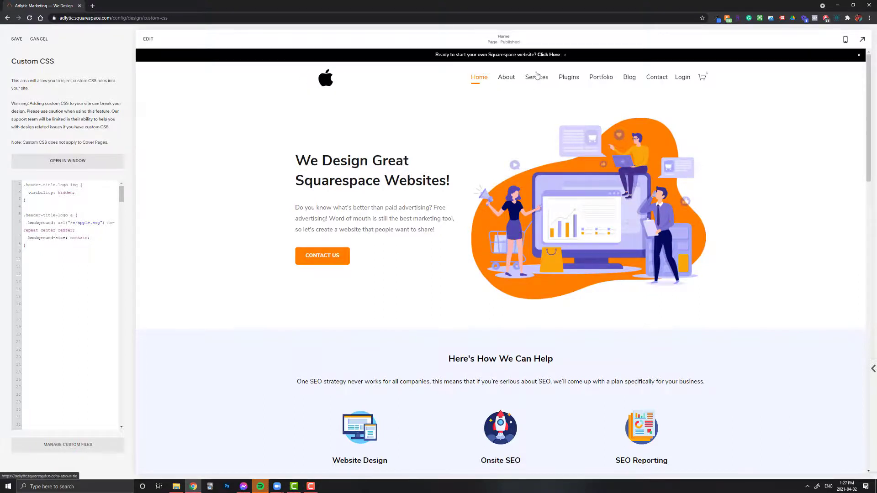
{"action": "mouse_move", "coordinate": [402, 69]}
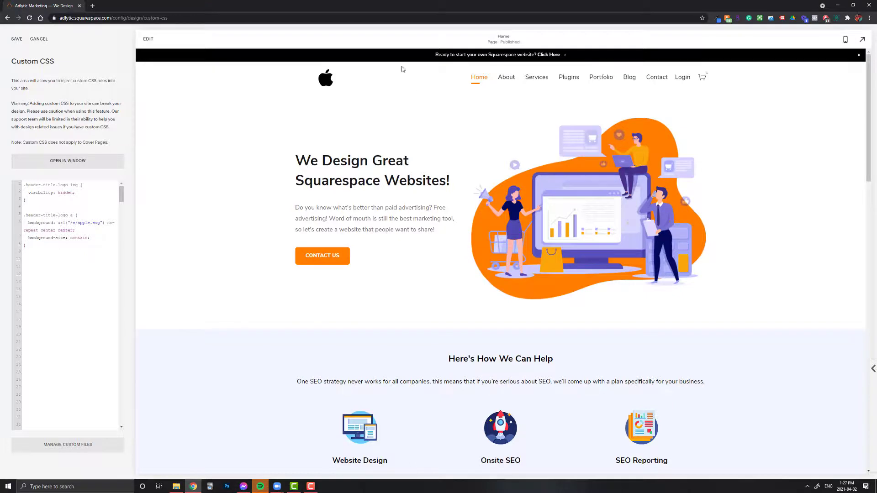
{"action": "double_click", "coordinate": [47, 230]}
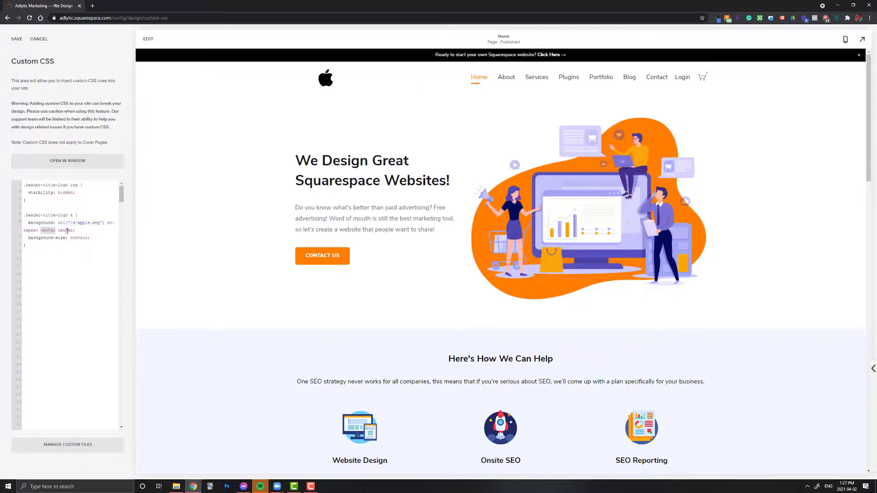
{"action": "type", "text": "right"}
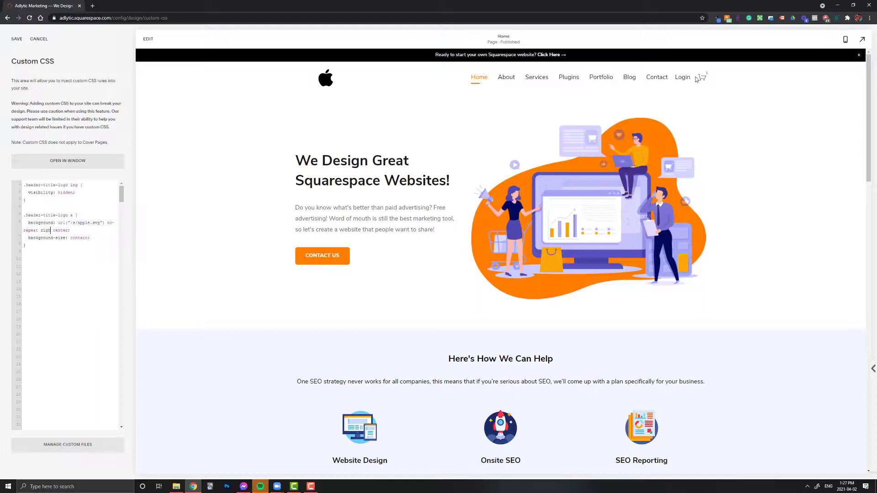